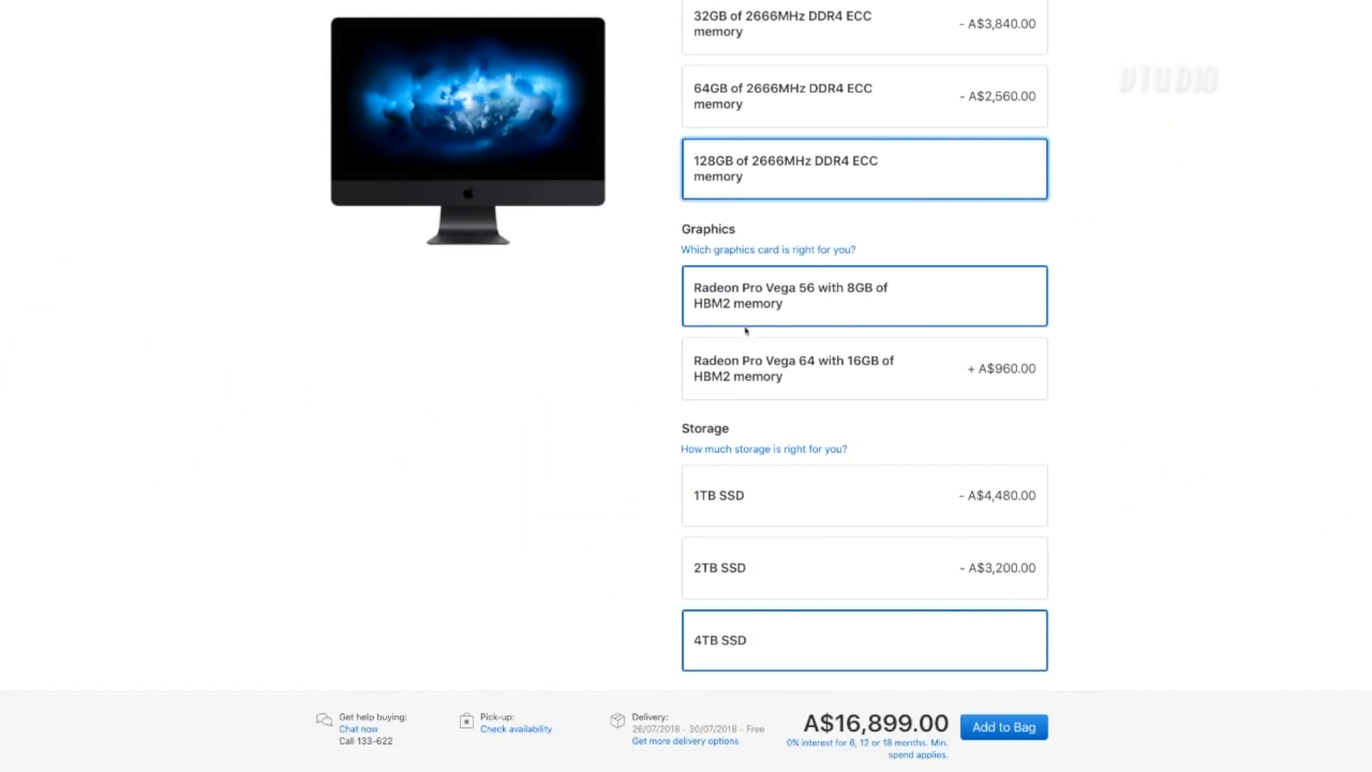
mouse_move(809, 303)
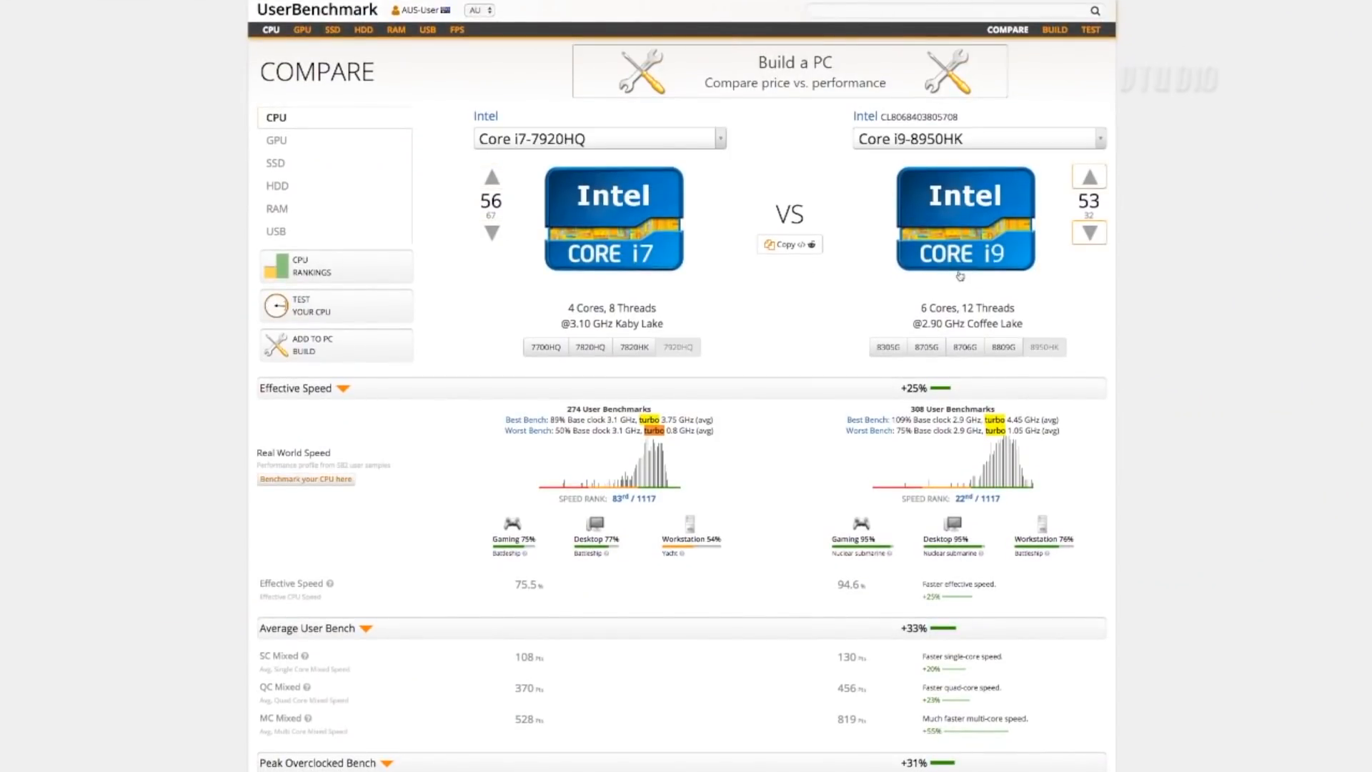
mouse_move(1166, 292)
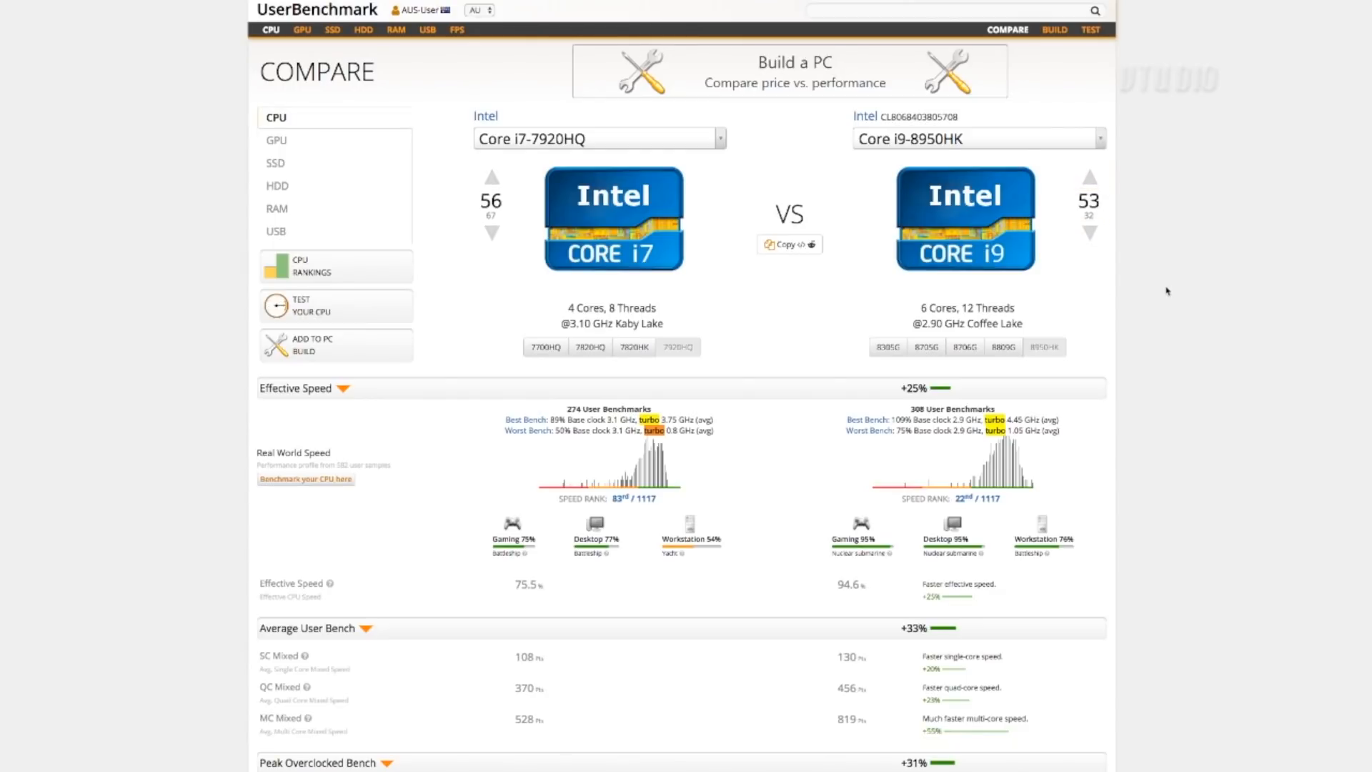
mouse_move(969, 375)
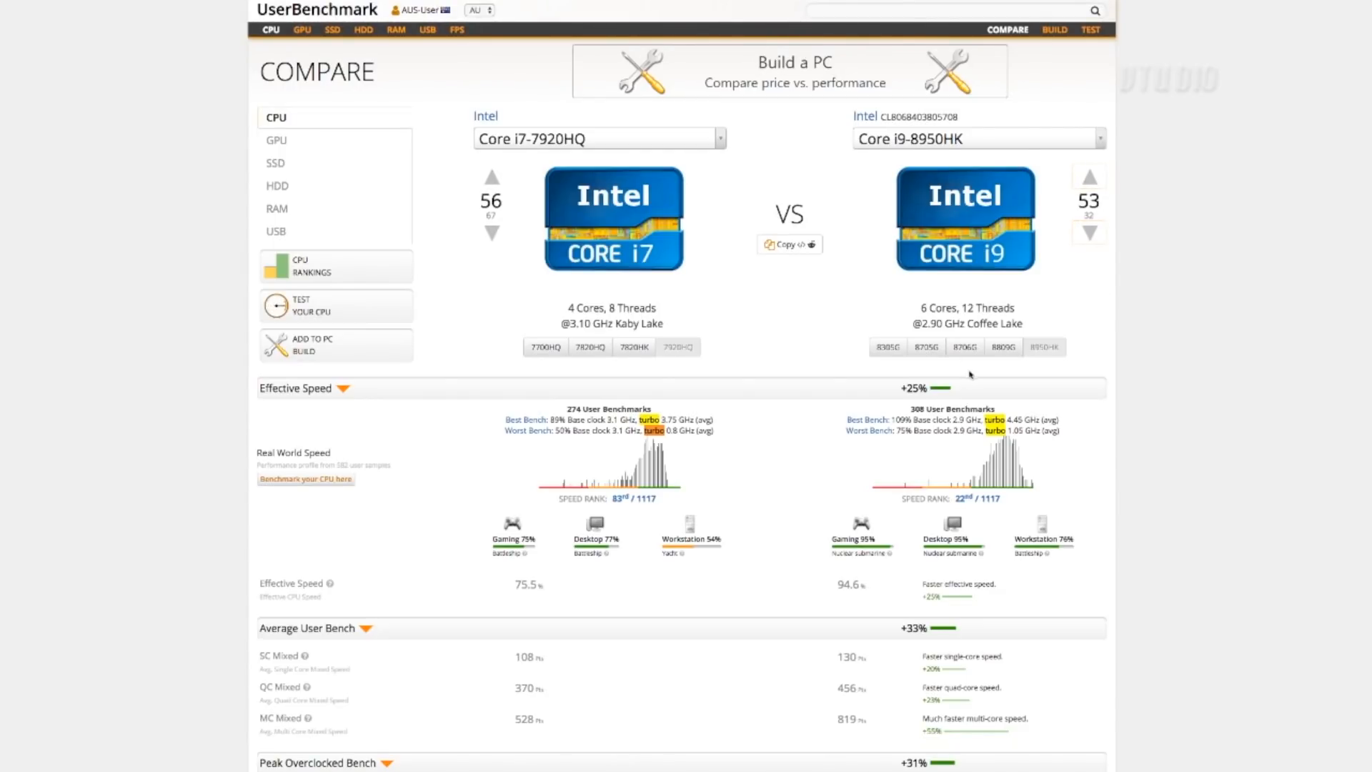
scroll("down", 3)
type("4.5/2.")
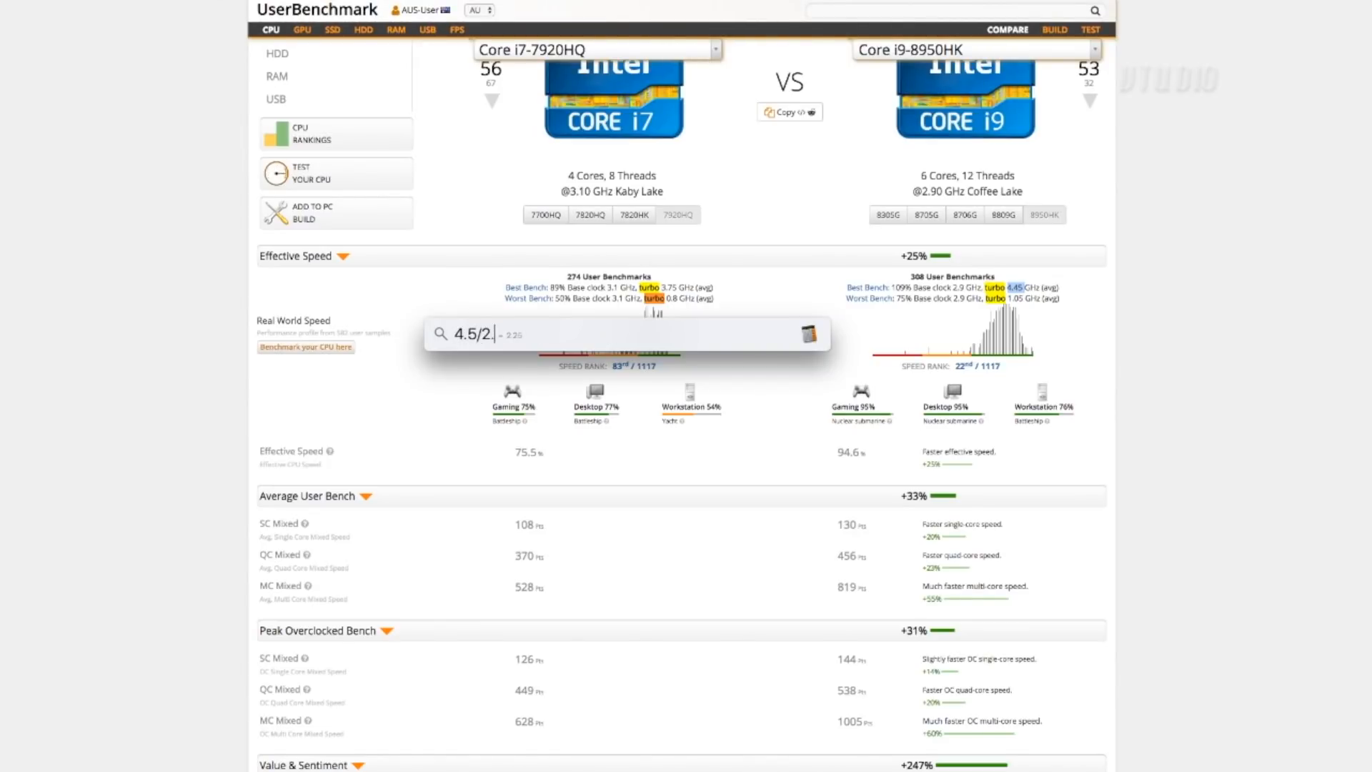
type("75")
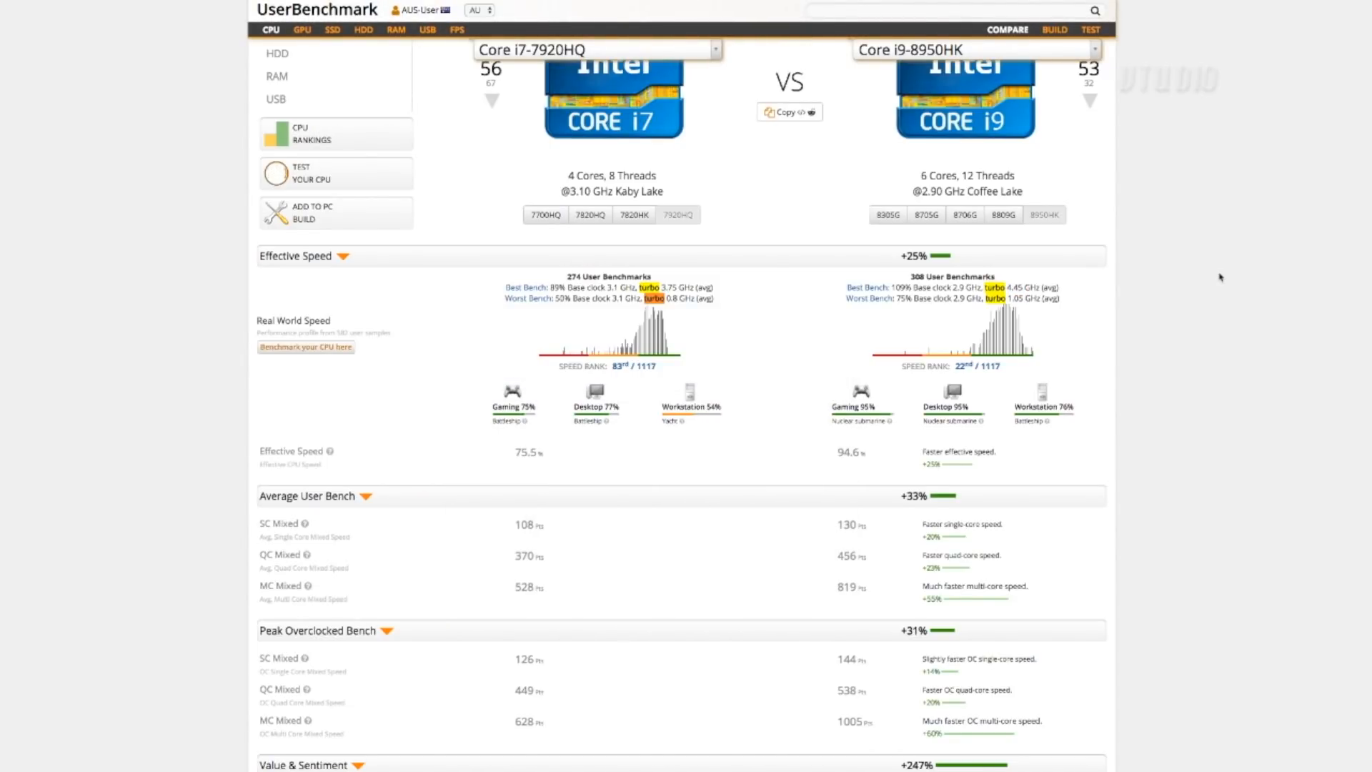
scroll("down", 3)
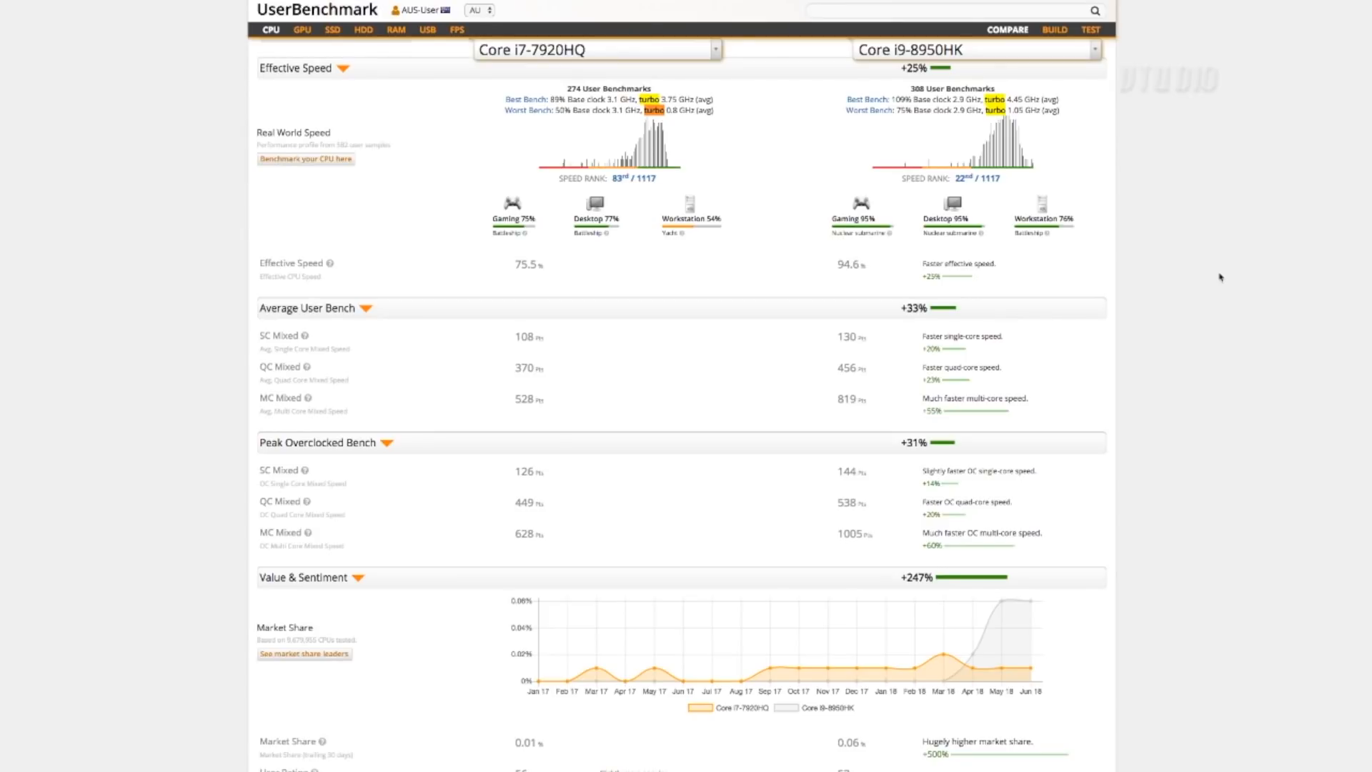